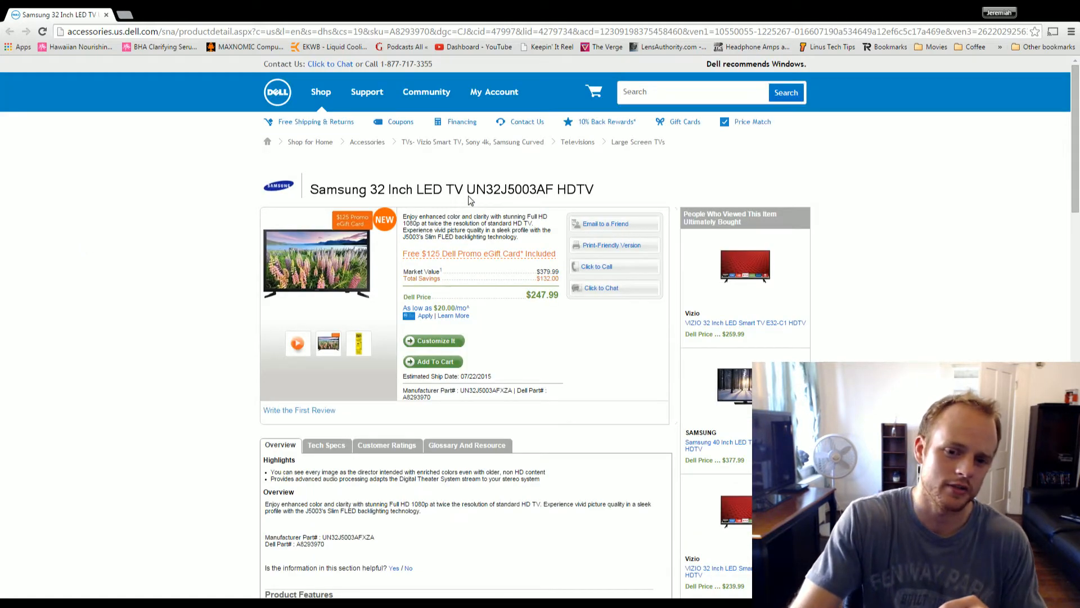
- Highlight the free '$125 Dell Promo eGift Card' offer text beside the TV's $247.99 price
scroll("down", 3)
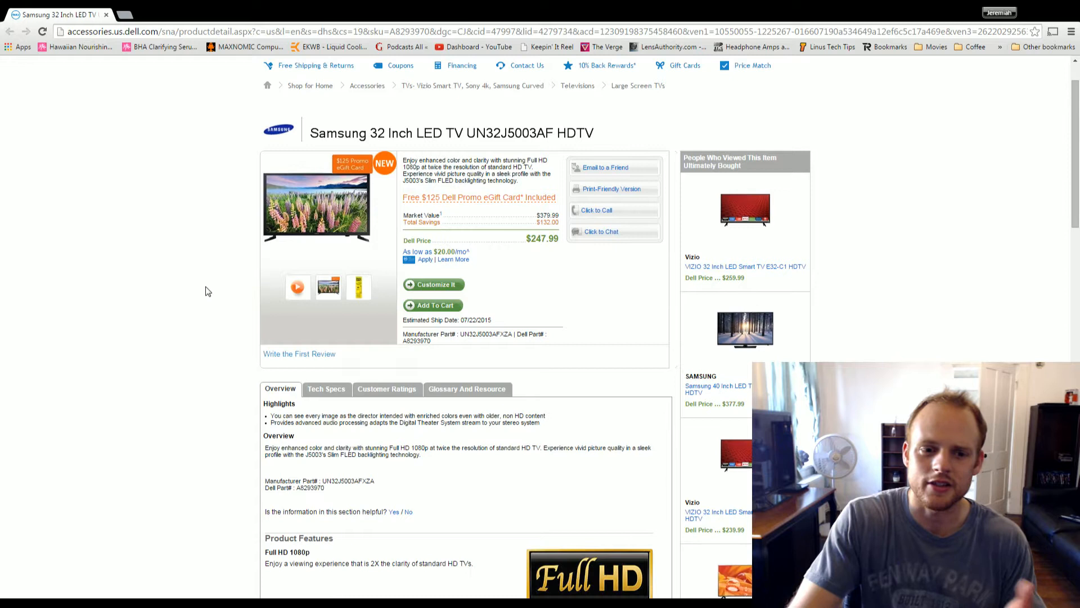
mouse_move(185, 291)
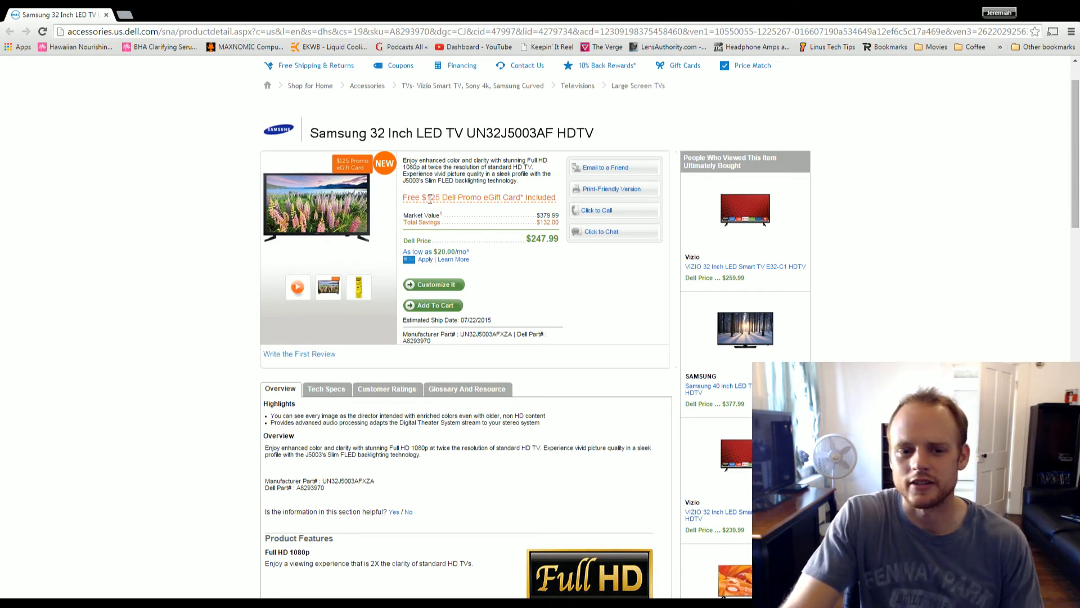
left_click_drag(423, 197, 495, 197)
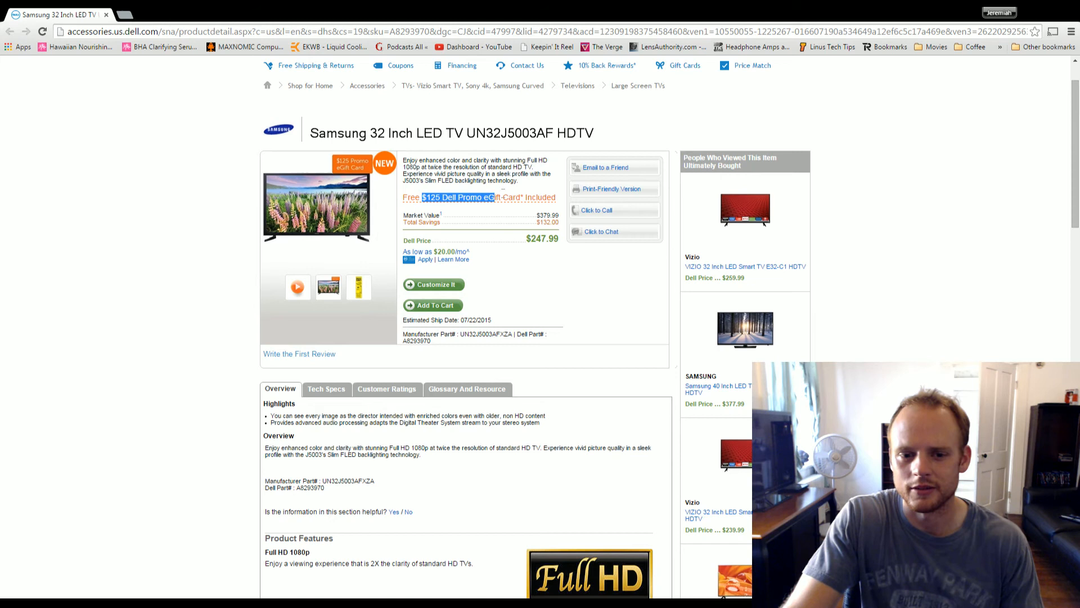